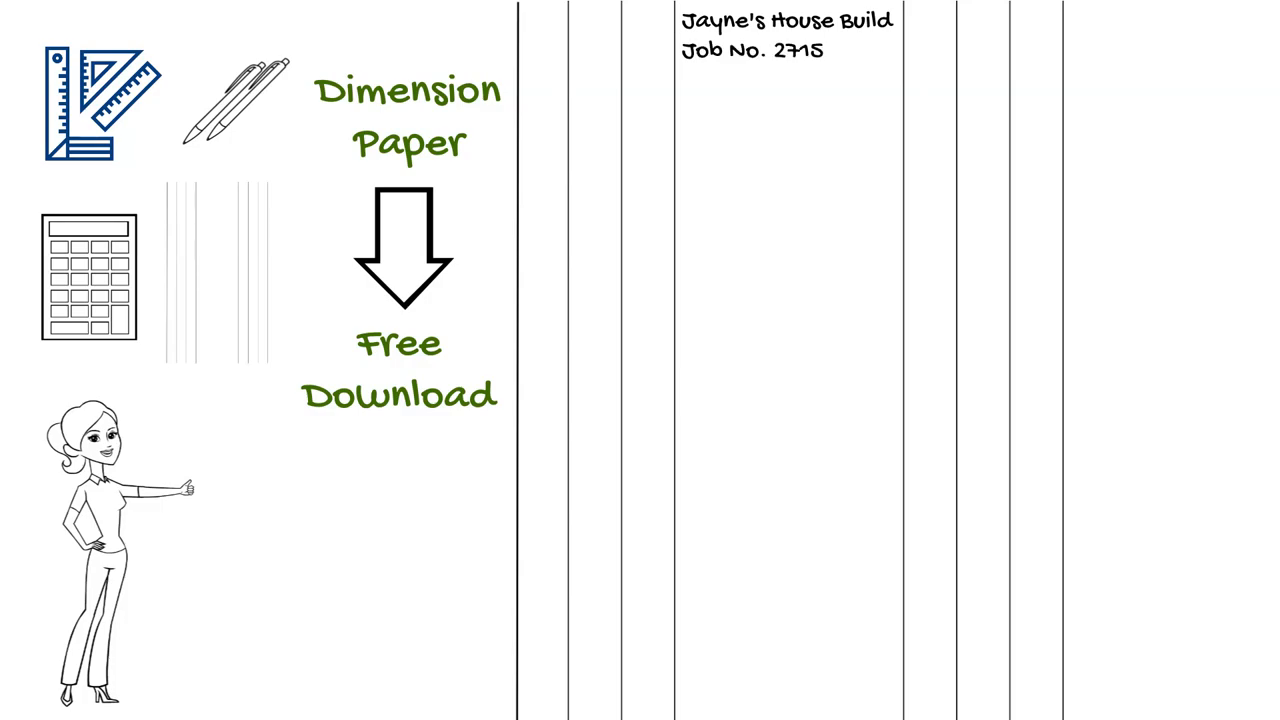
text(Taker Off: JC)
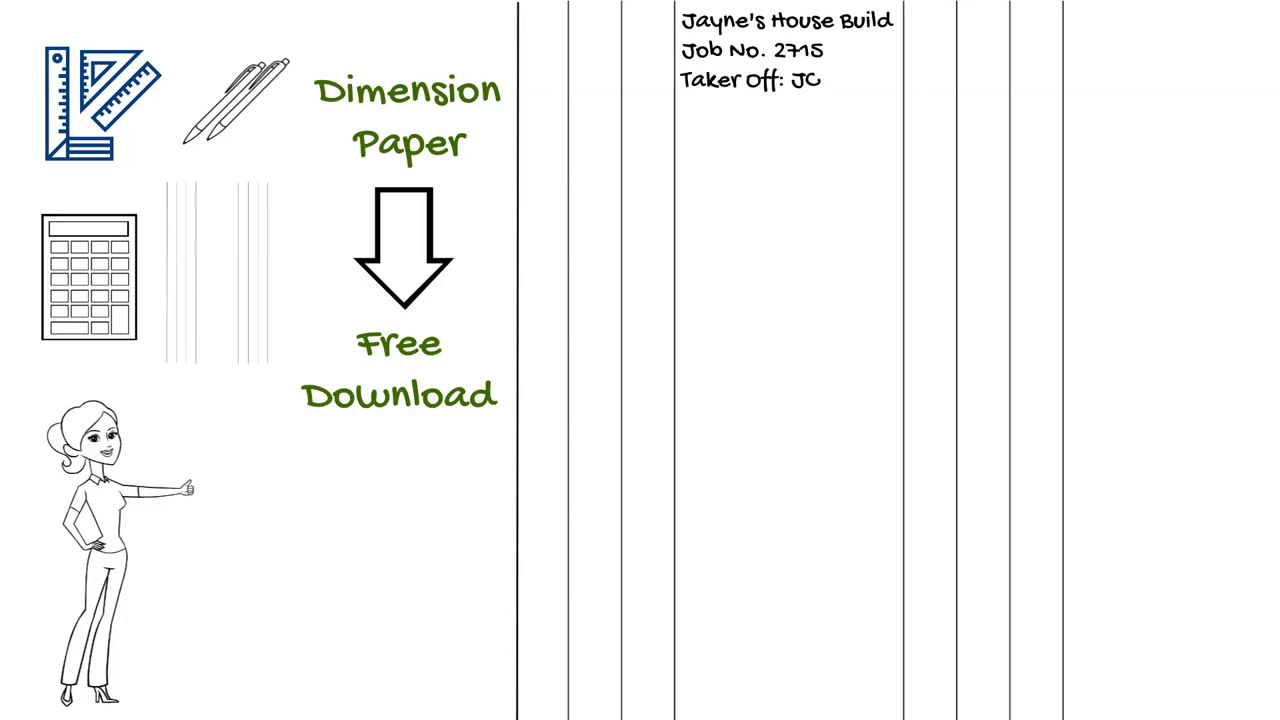